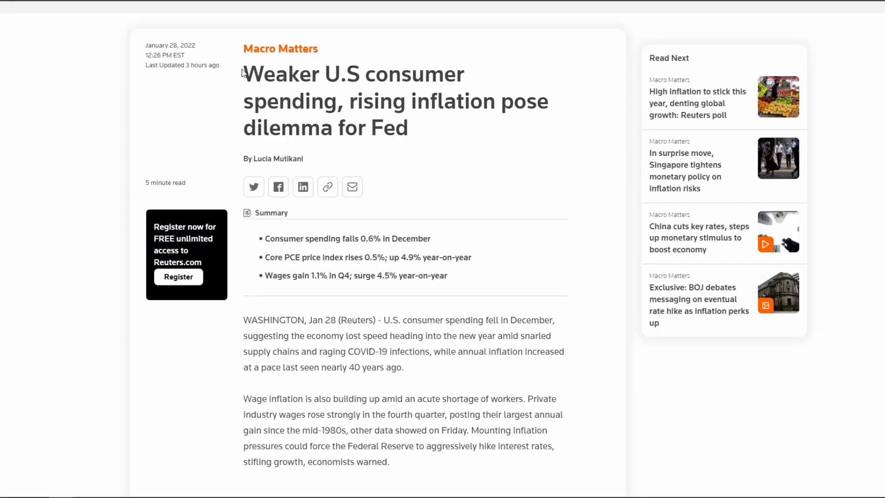
- Scroll the CNN article down to the map of Russia's military threat to Ukraine
drag(244, 74, 299, 101)
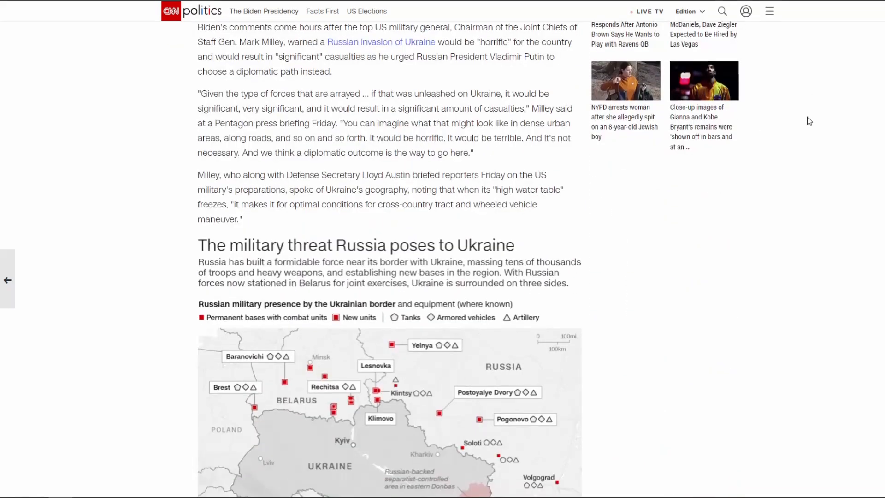
scroll(down, 3)
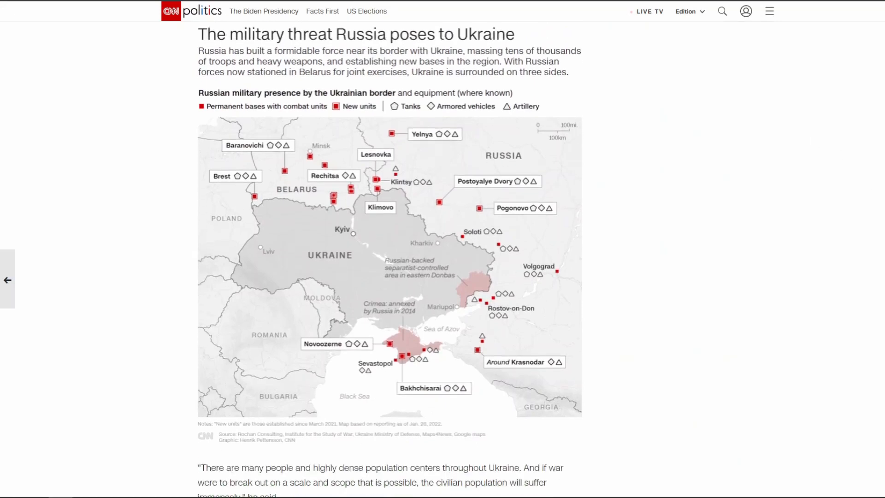
scroll(down, 3)
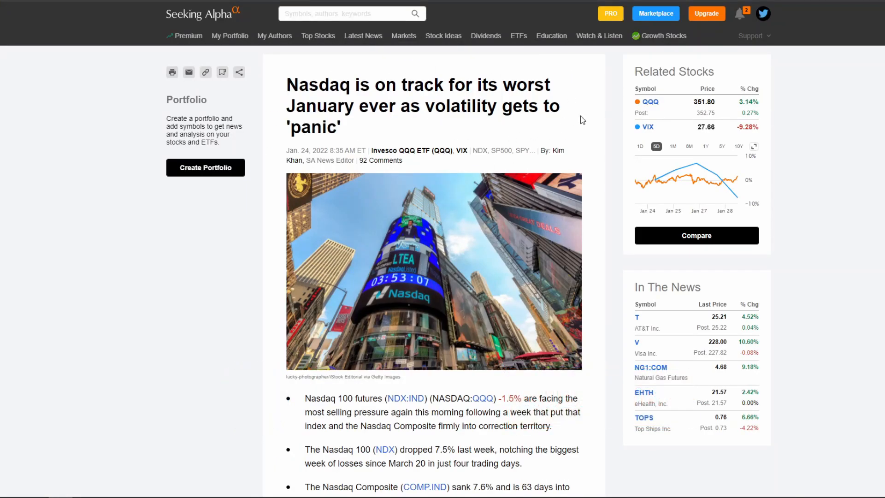
- Highlight 'The Nasdaq 100 (NDX) dropped 7.5% last week' in the bullets, then read further down
scroll(down, 3)
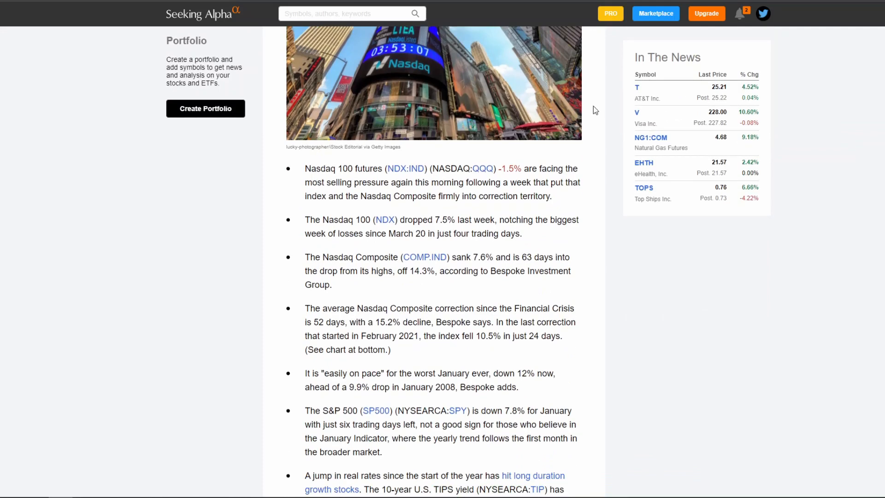
mouse_move(305, 179)
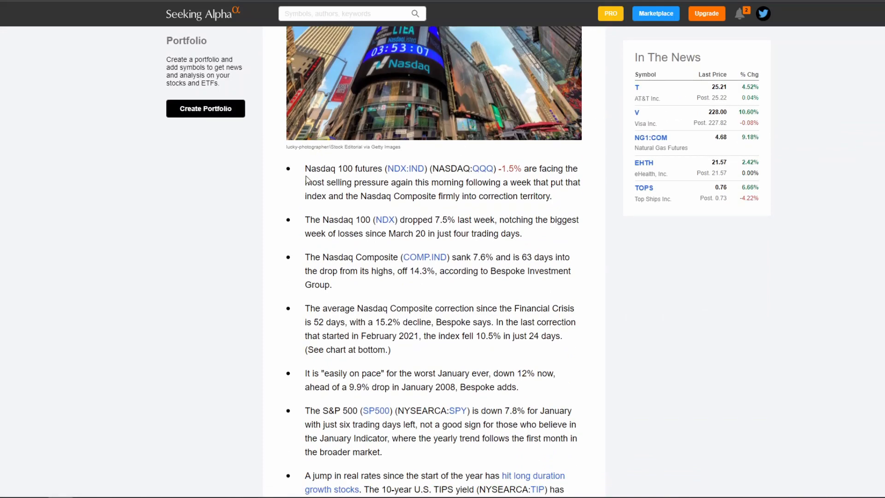
drag(305, 219, 350, 219)
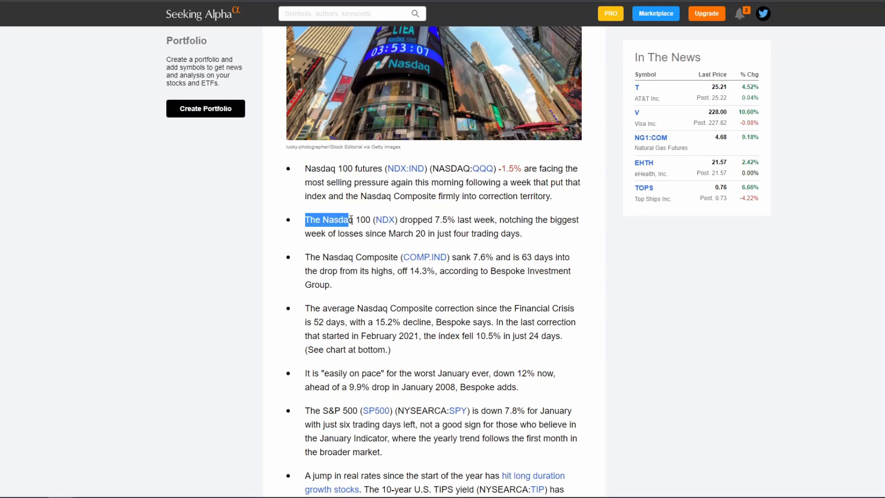
drag(348, 219, 495, 219)
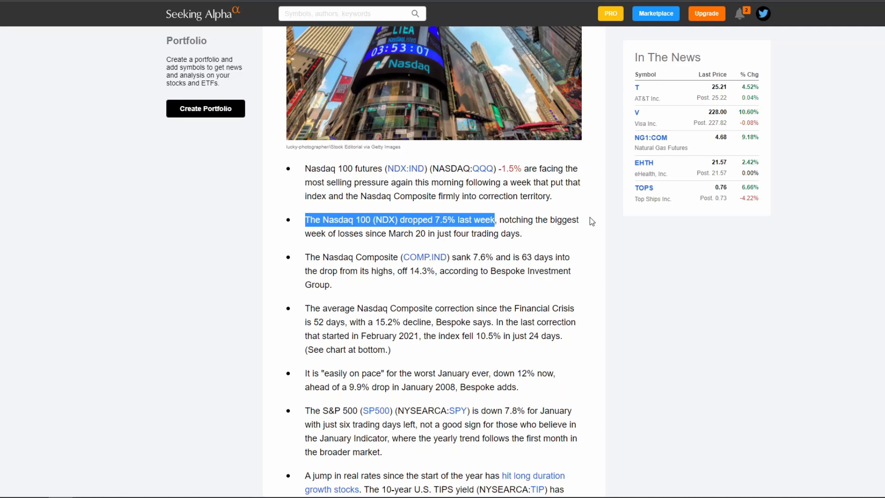
scroll(down, 3)
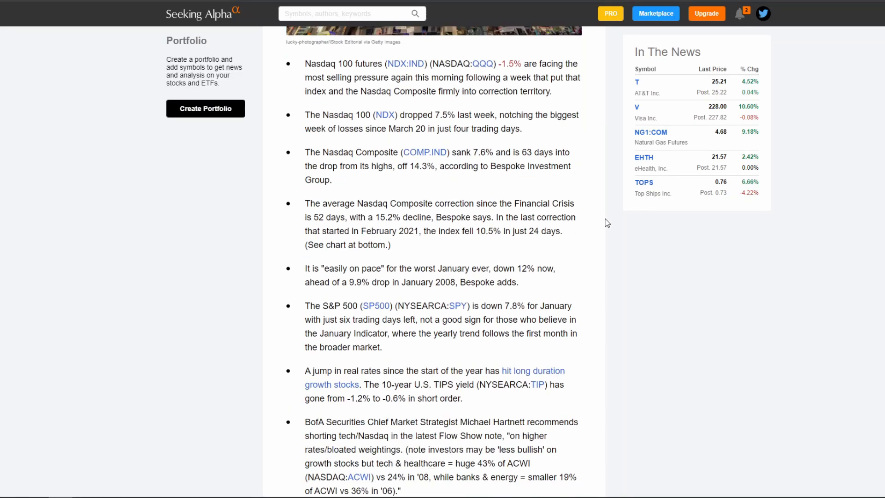
scroll(down, 3)
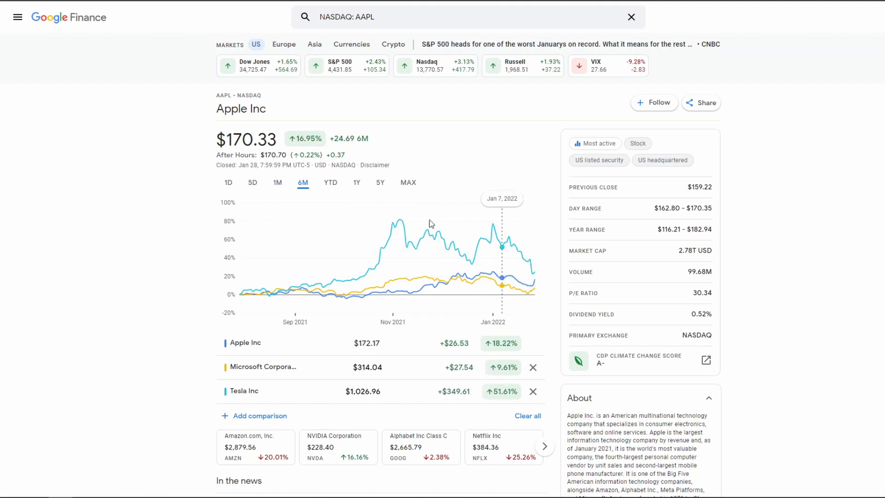
- Switch the AAPL, MSFT and TSLA comparison chart through 5D to the 1M range
click(252, 183)
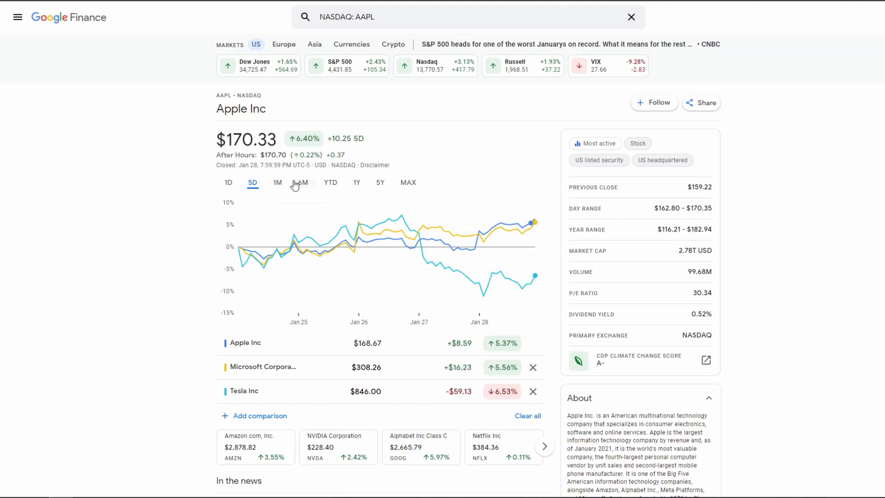
click(277, 182)
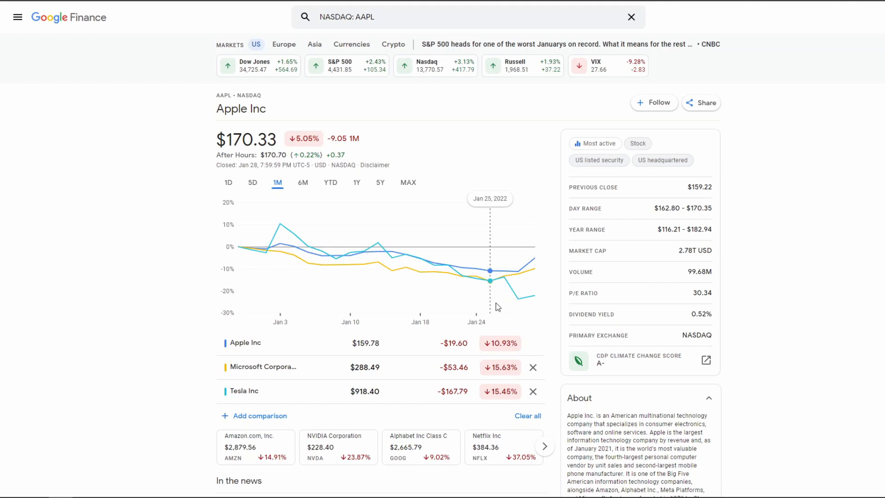
mouse_move(518, 299)
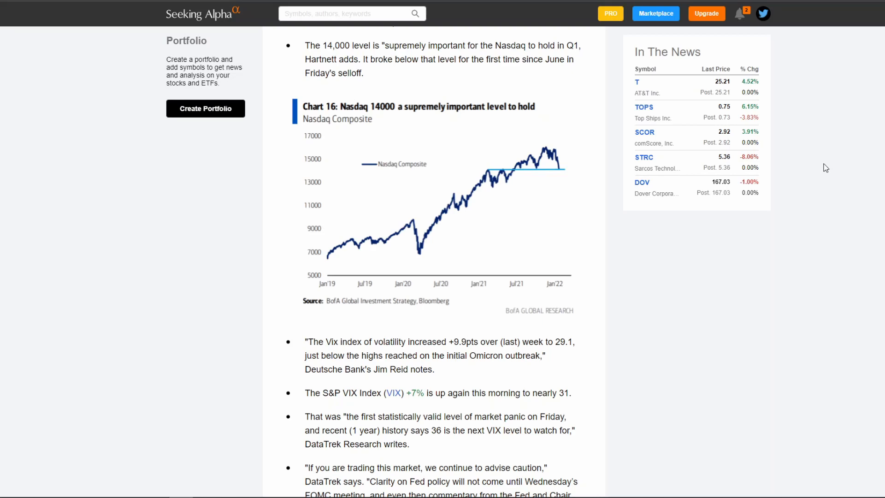
mouse_move(823, 163)
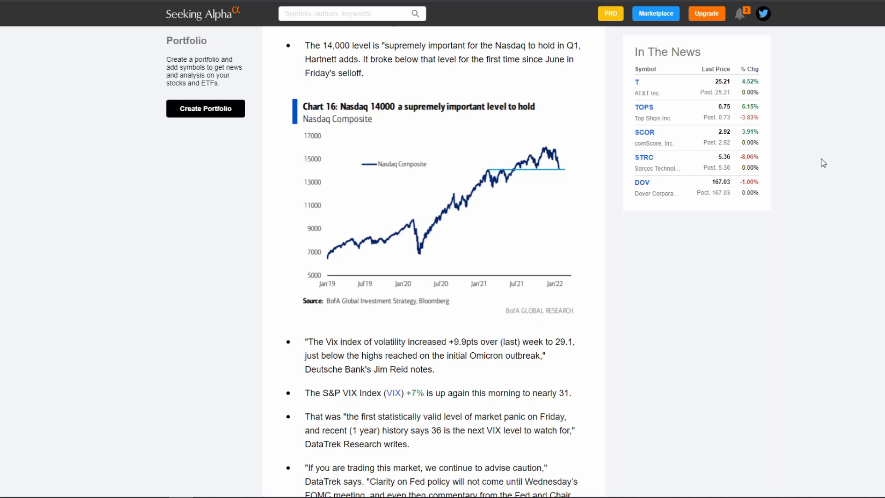
- Scroll past Chart 16 to the 'Nasdaq 10%+ Corrections' table
scroll(down, 3)
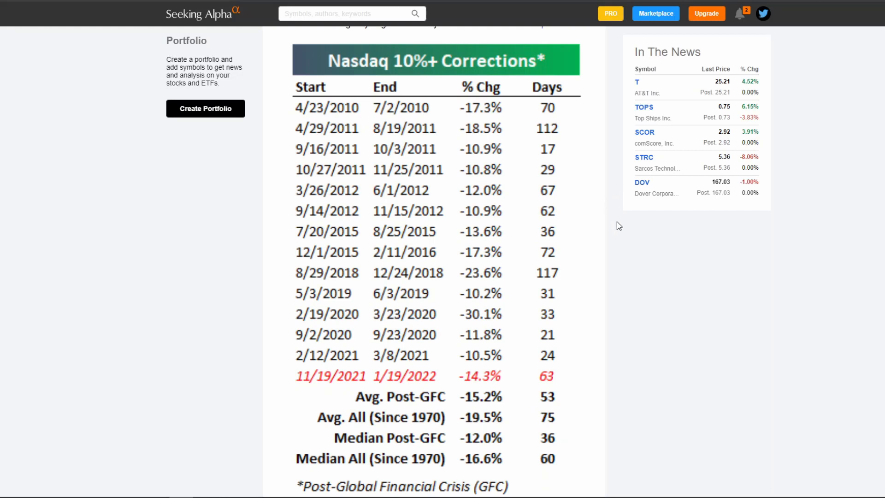
mouse_move(614, 232)
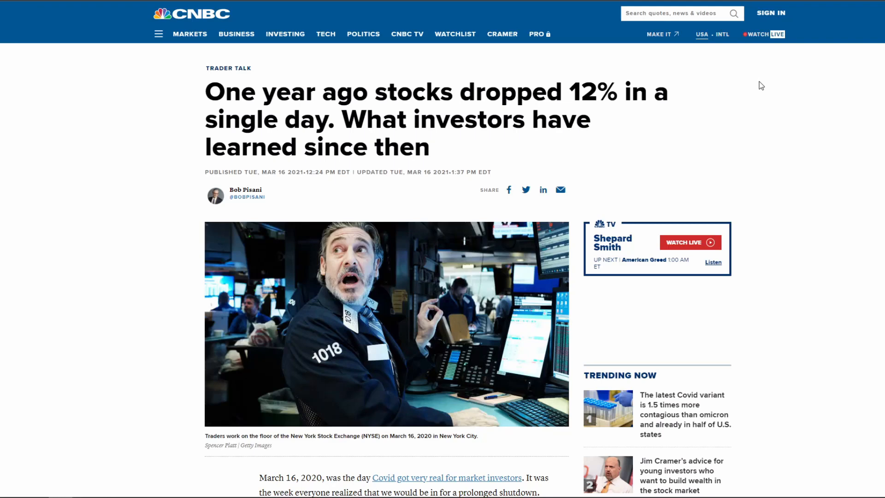
- Scroll the CNBC article down to the 'S&P 500 - 1 year' rebound chart
scroll(down, 3)
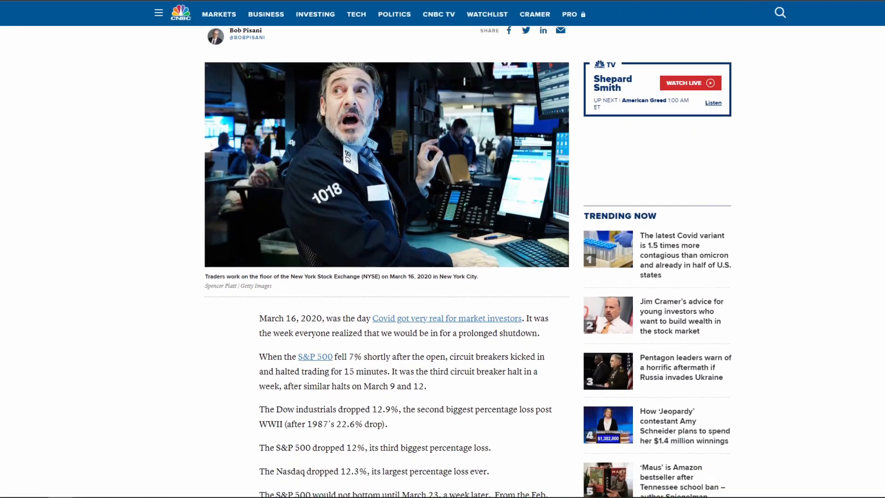
scroll(down, 3)
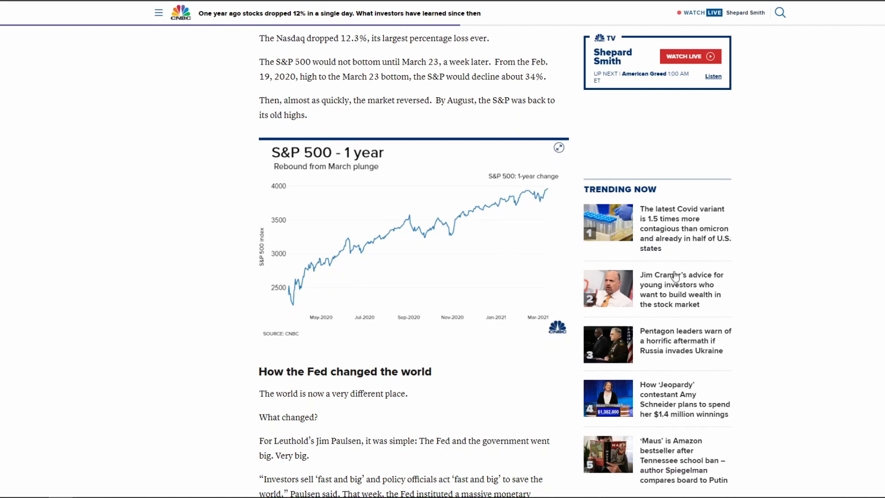
scroll(down, 3)
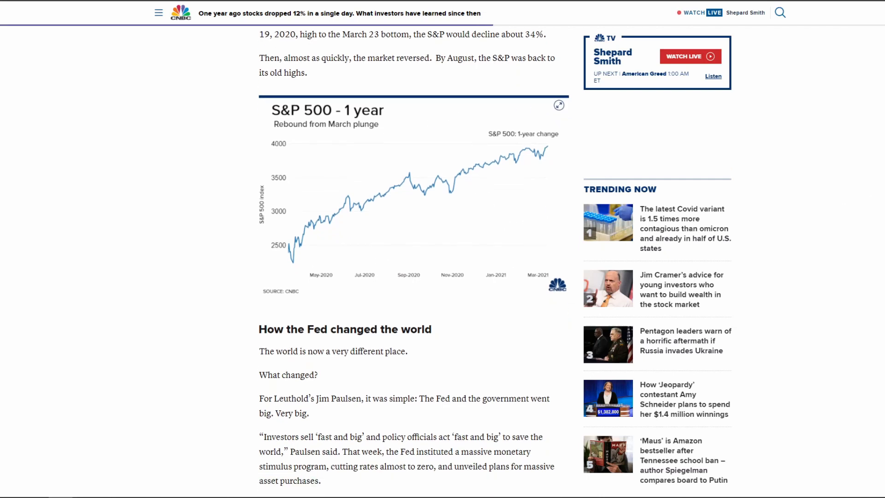
scroll(down, 3)
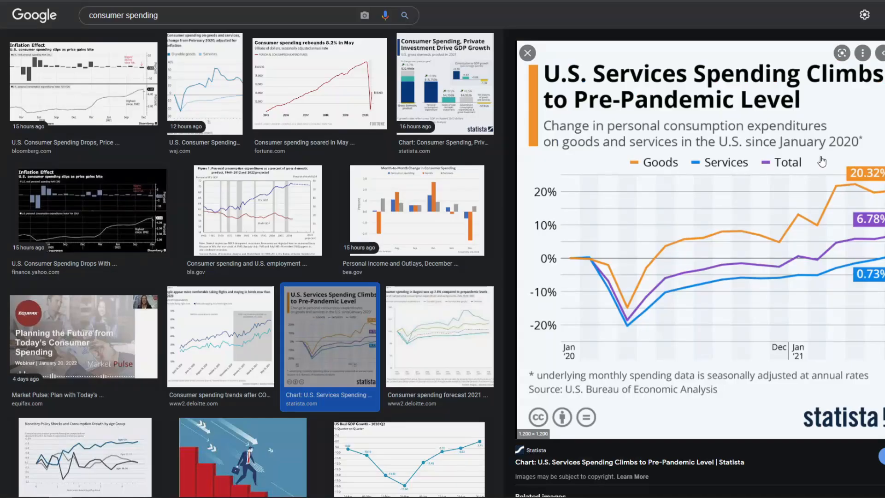
mouse_move(759, 307)
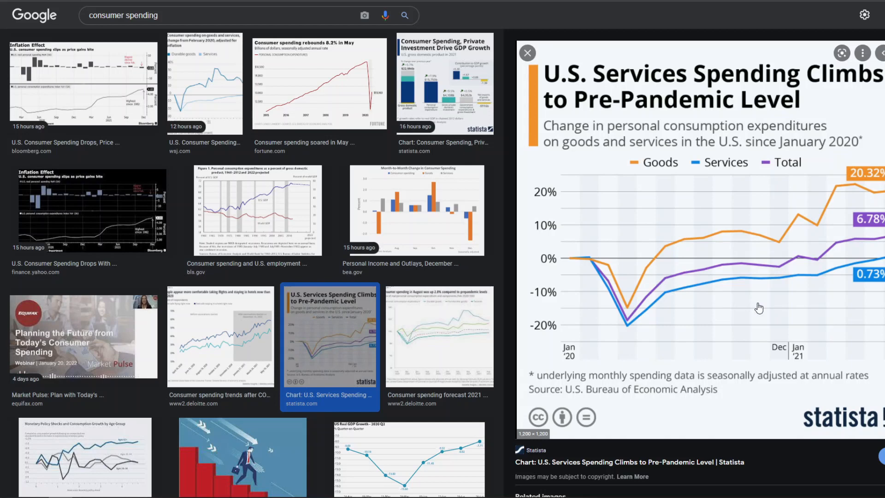
mouse_move(697, 254)
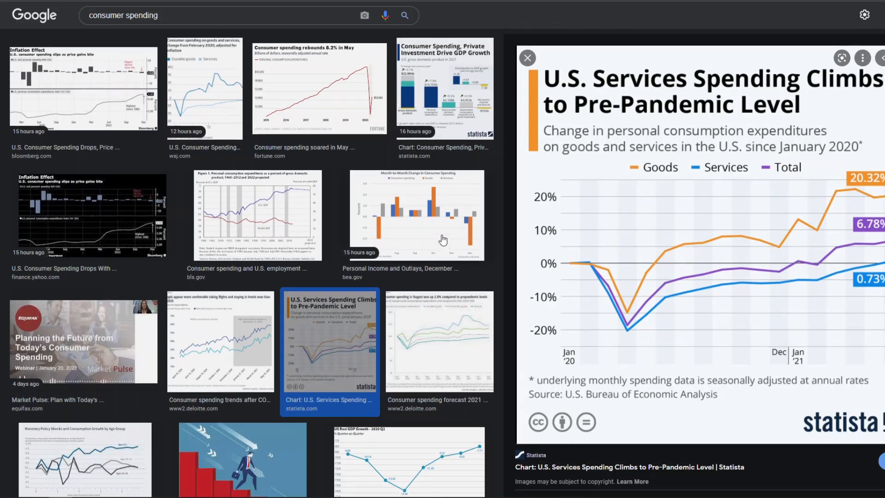
- Preview Yahoo Finance's 'Inflation Effect' consumer spending chart from the image results
scroll(down, 3)
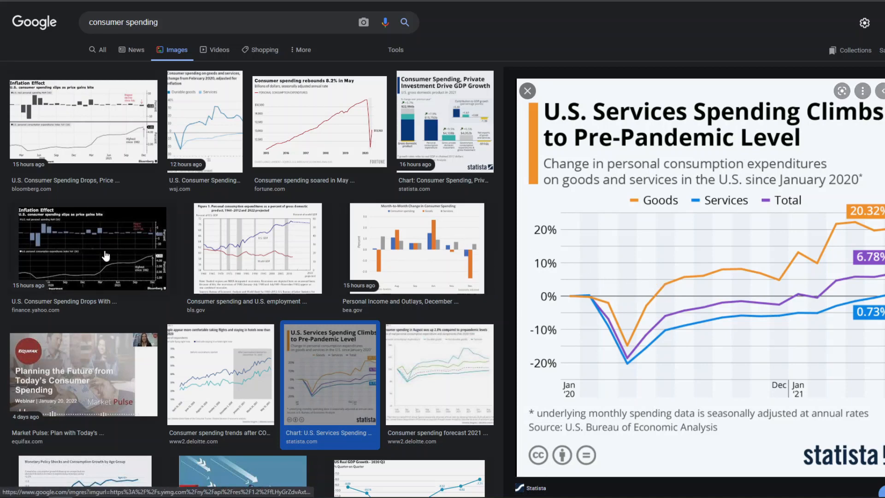
click(92, 248)
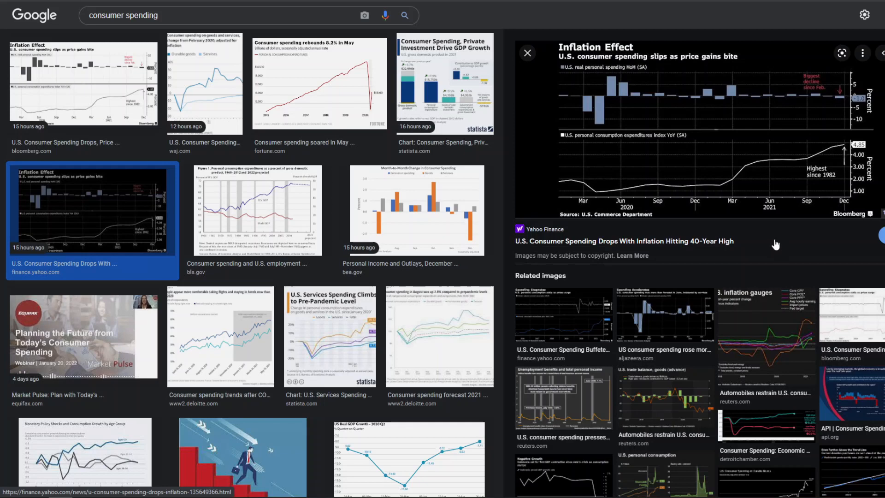
mouse_move(775, 243)
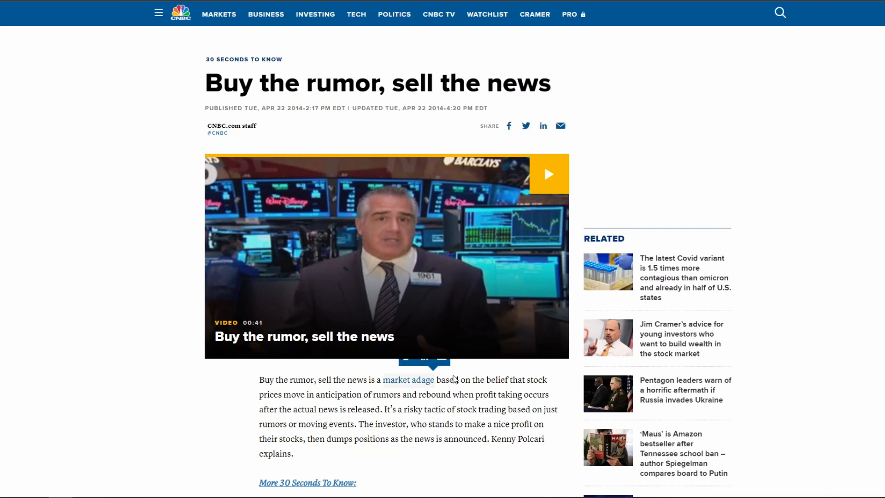
mouse_move(261, 394)
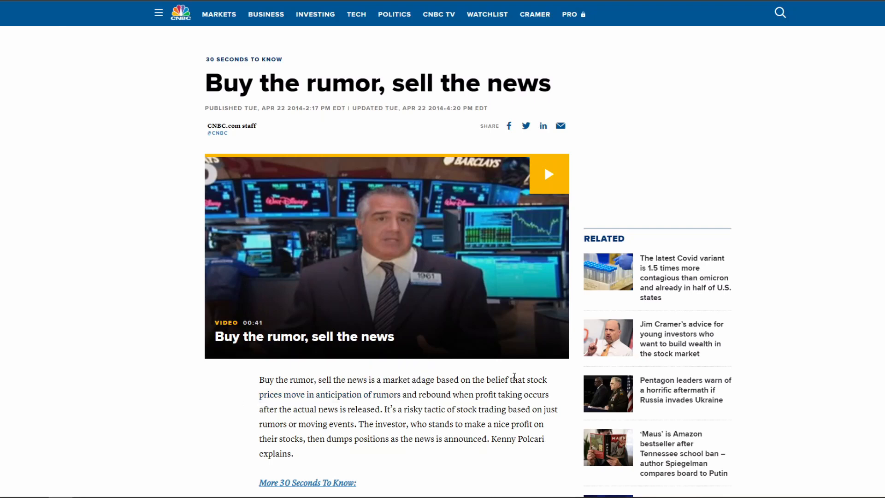
mouse_move(513, 376)
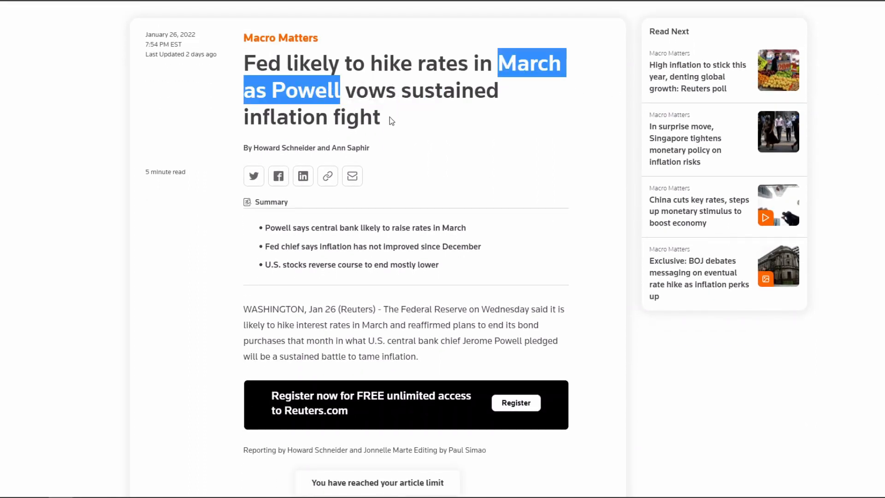
scroll(down, 3)
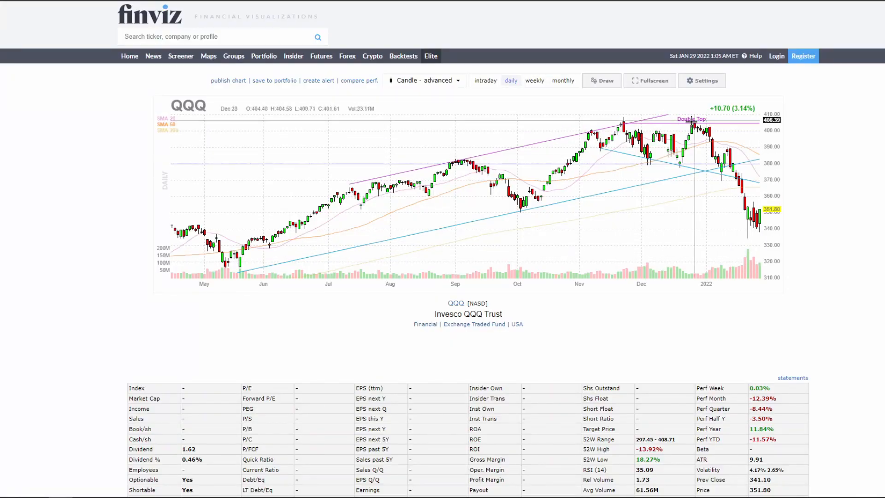
- Switch the Finviz QQQ chart to weekly candles
click(534, 80)
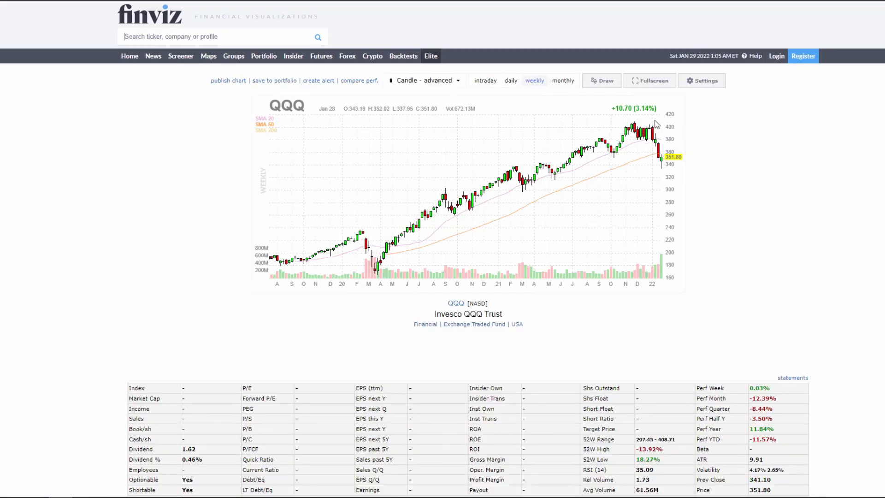
mouse_move(304, 291)
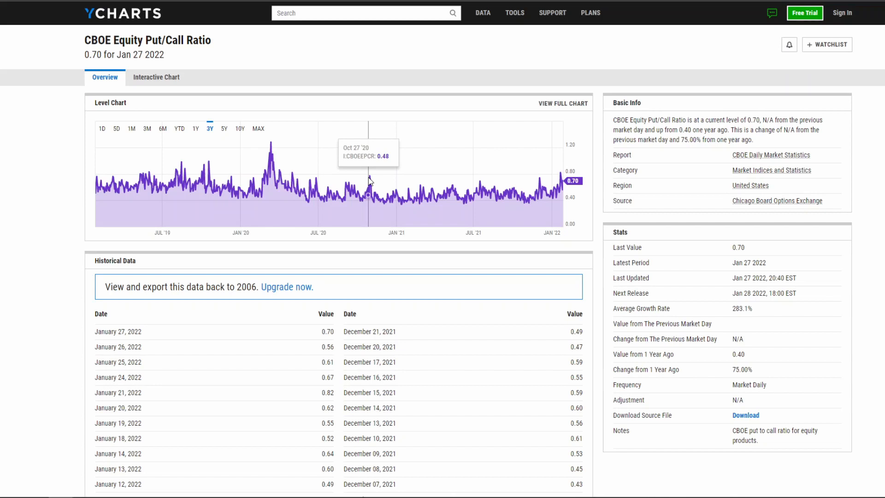
- Narrow the CBOE Equity Put/Call Ratio chart to the 1Y range
click(195, 128)
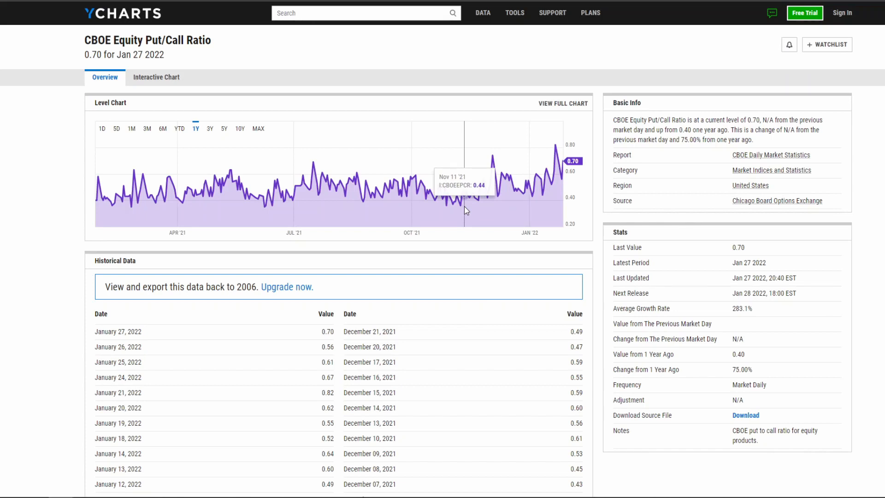
mouse_move(546, 191)
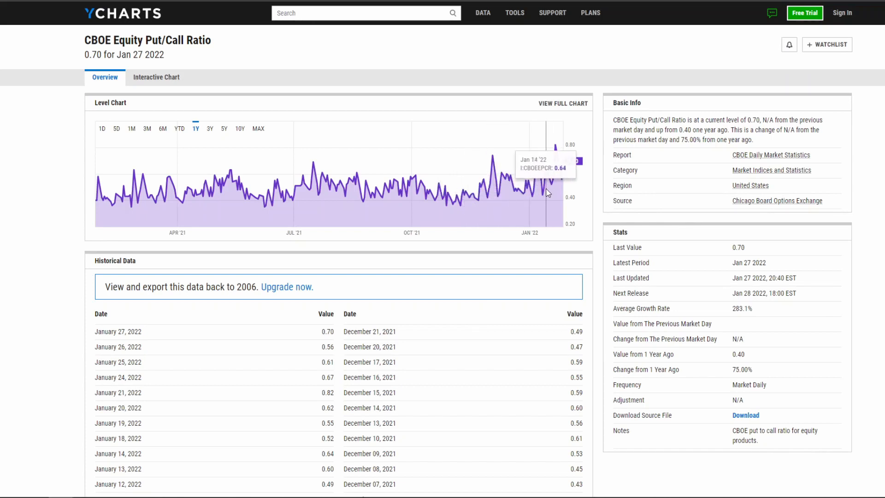
mouse_move(420, 204)
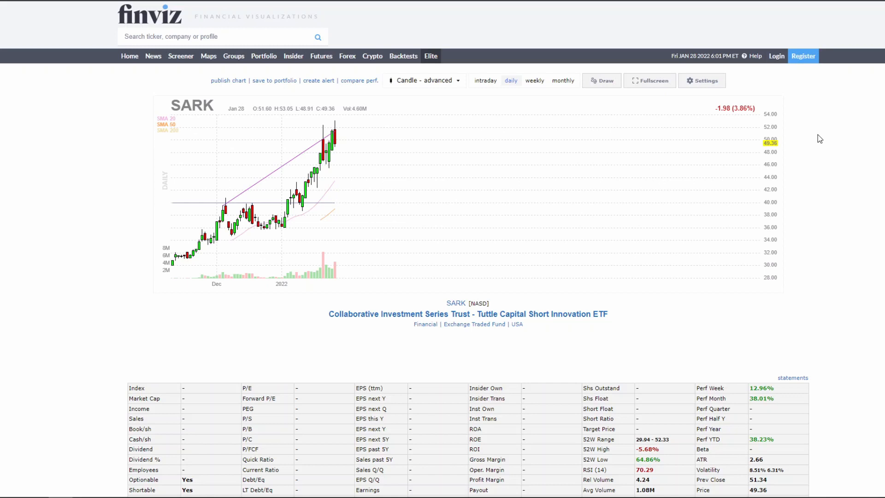
mouse_move(360, 152)
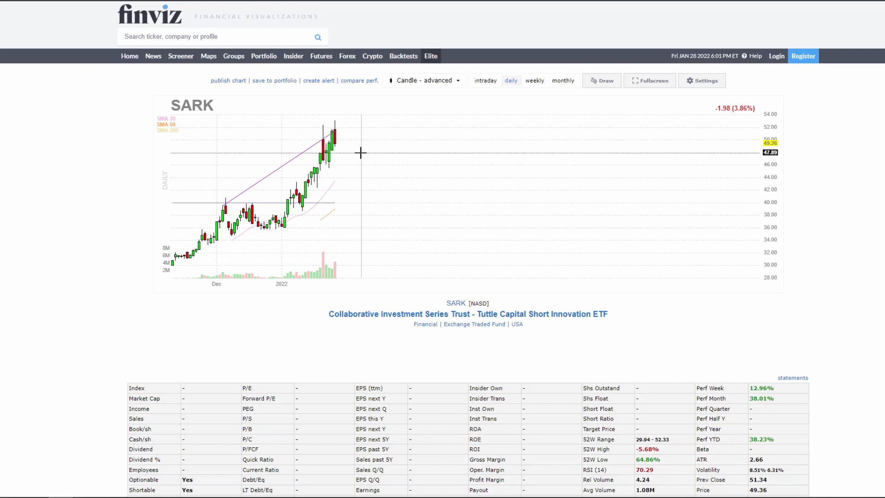
mouse_move(329, 259)
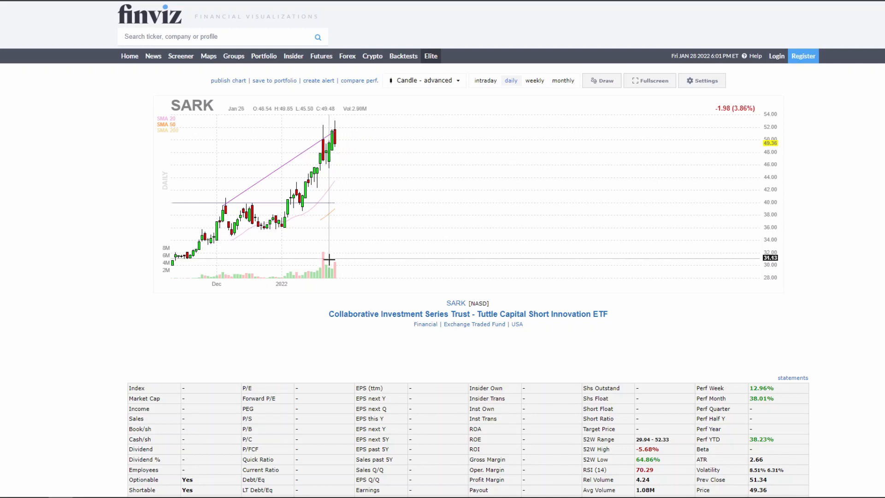
mouse_move(319, 272)
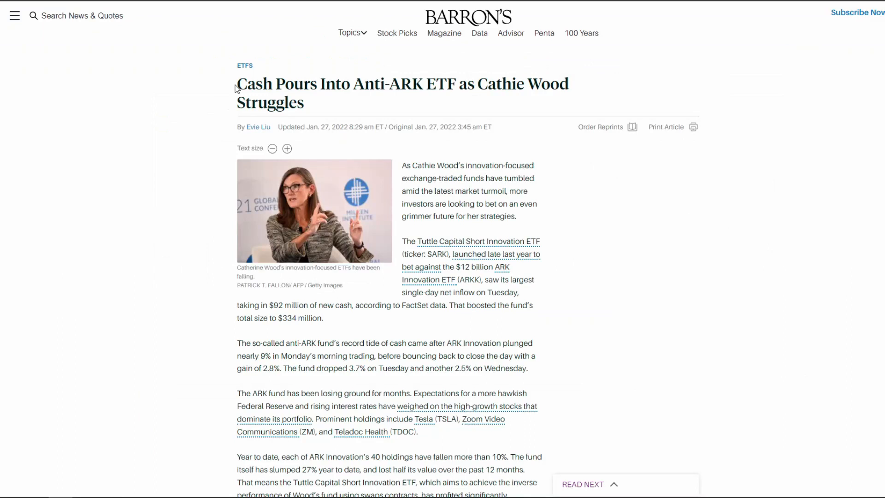
mouse_move(523, 104)
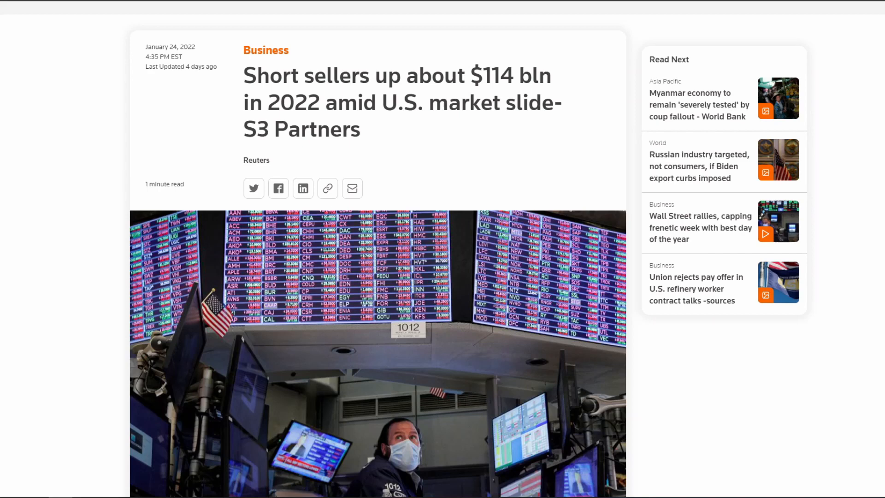
- Highlight the short sellers' gains sentence, then open the Reuters retail investor fatigue article
scroll(down, 3)
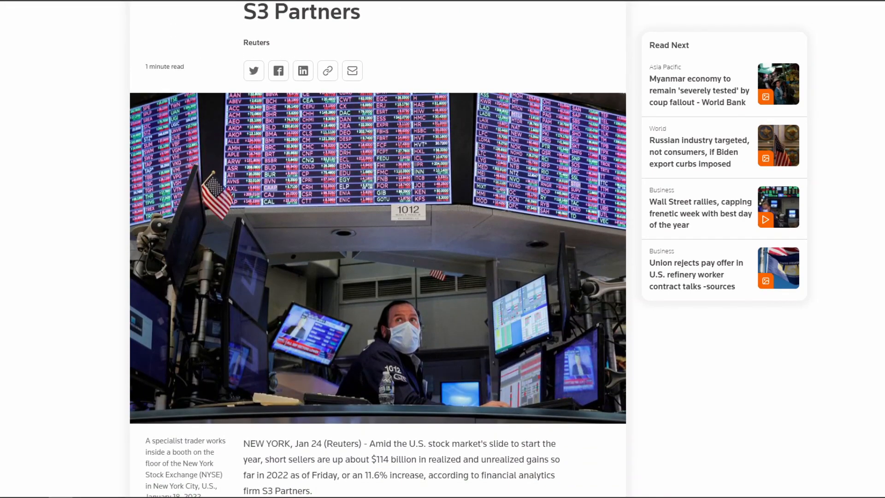
scroll(down, 3)
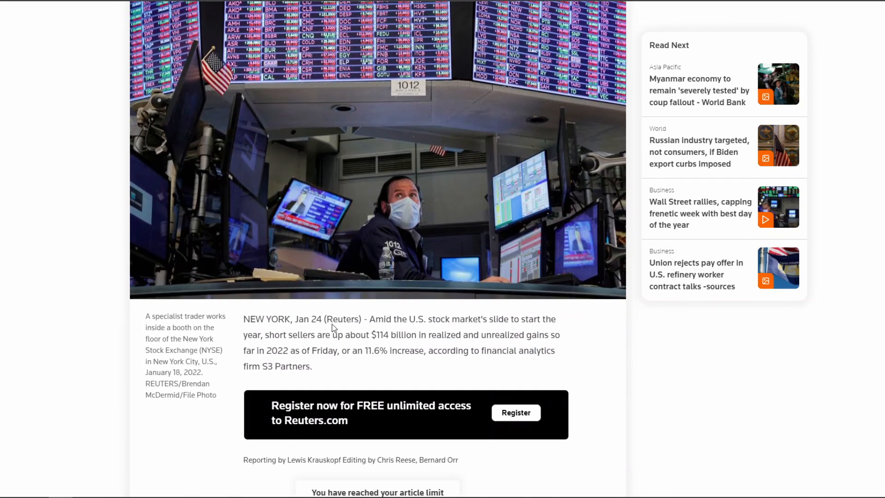
double_click(278, 335)
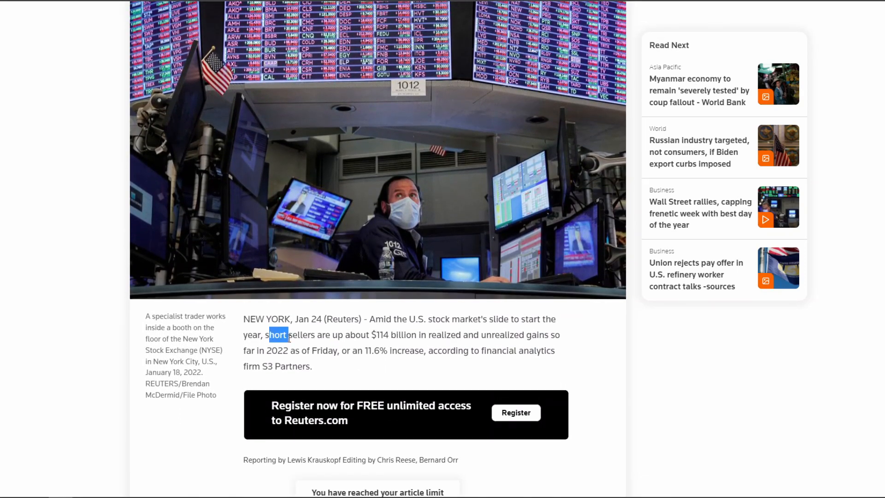
drag(276, 334, 428, 334)
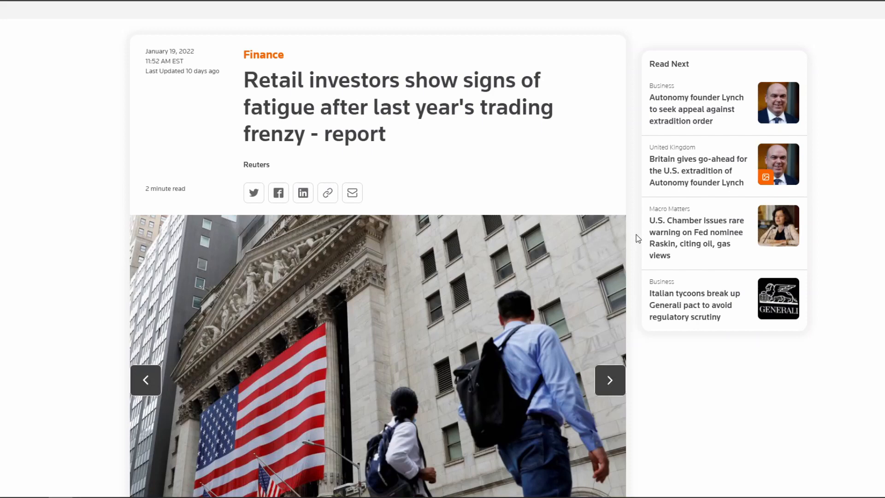
scroll(down, 3)
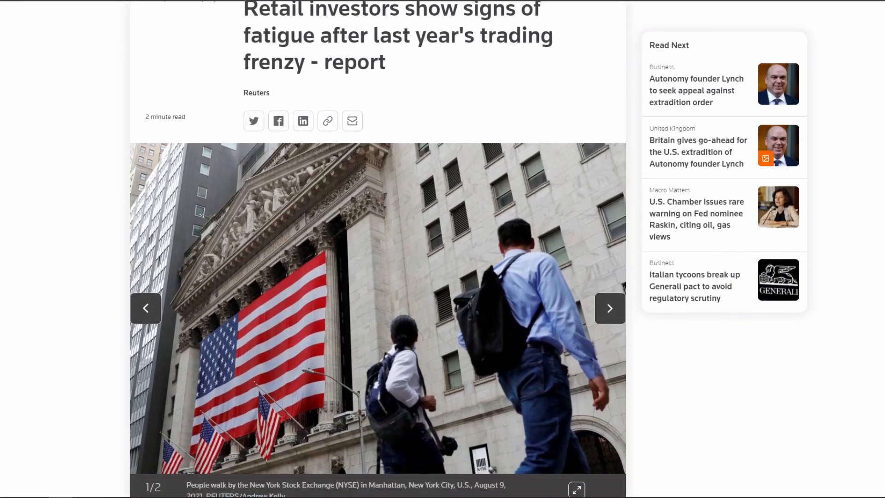
click(610, 307)
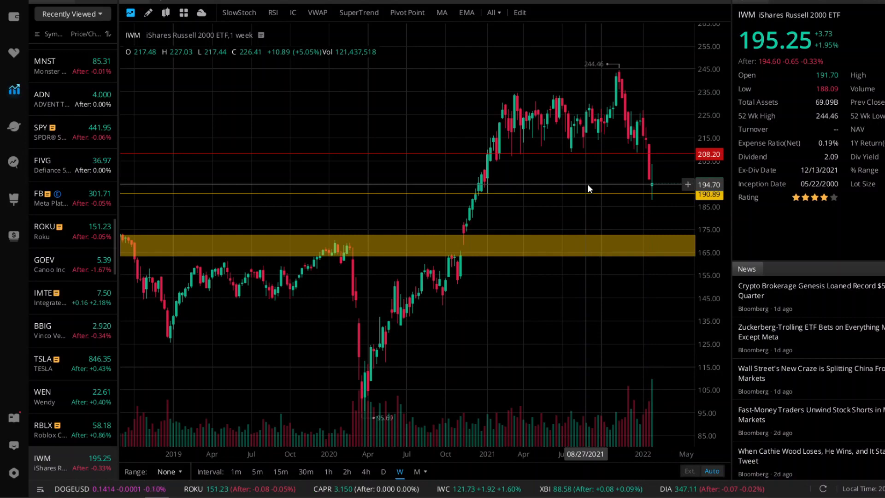
- Show SPY's daily chart from the Recently Viewed watchlist and adjust it to recent months
click(50, 132)
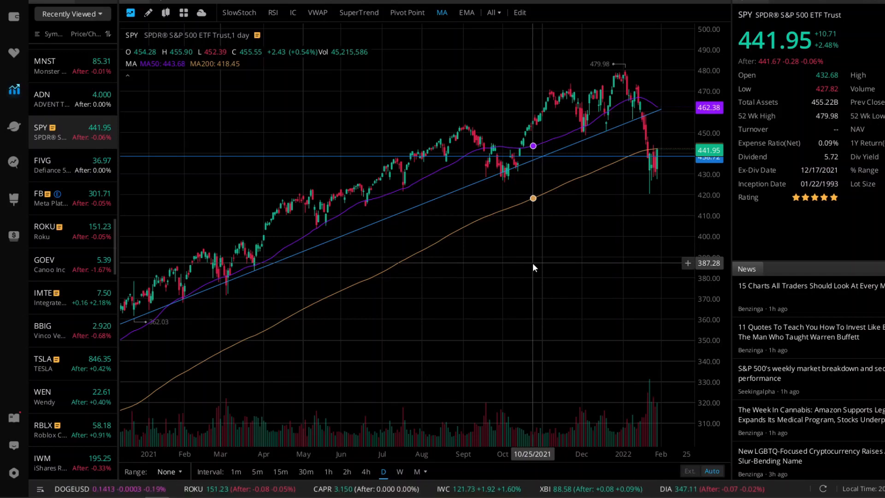
mouse_move(653, 204)
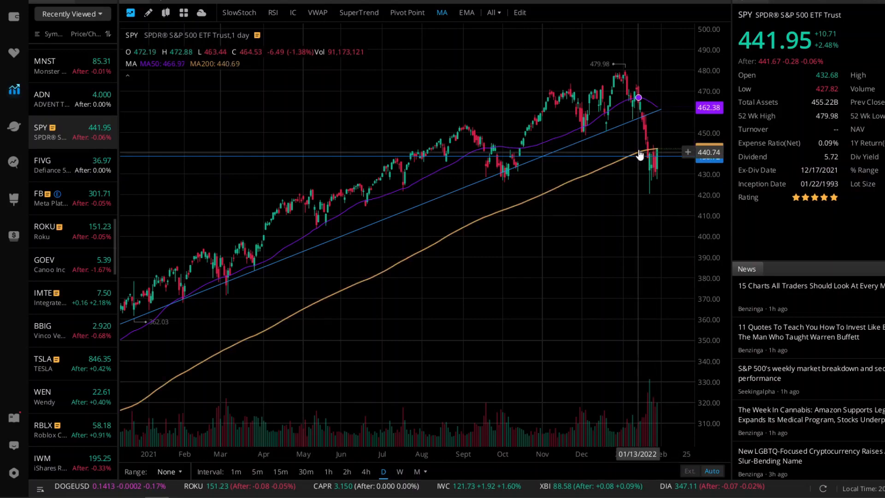
mouse_move(645, 151)
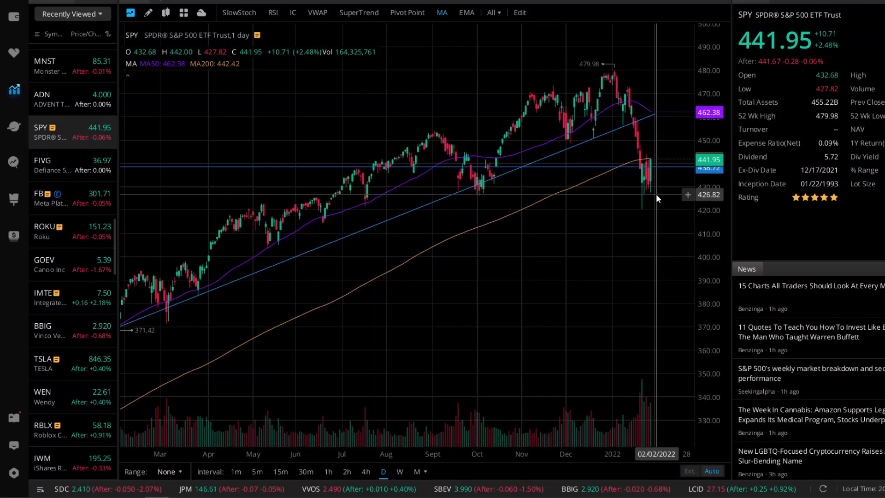
mouse_move(658, 163)
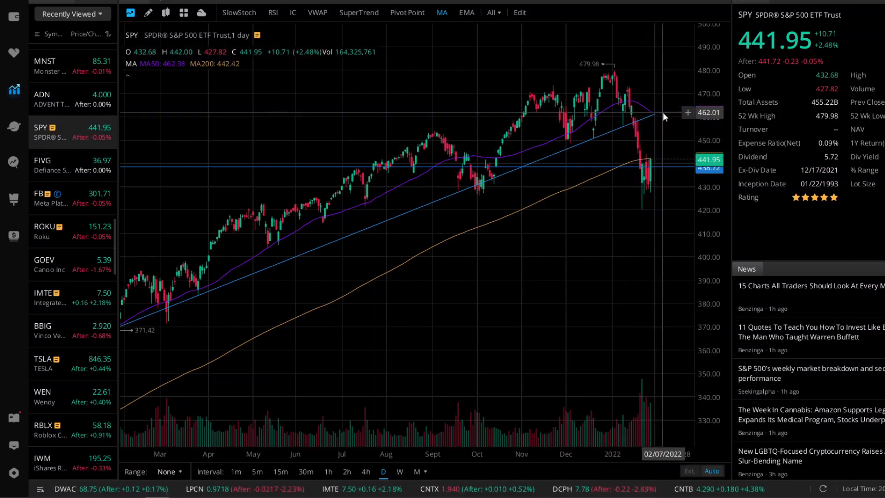
click(400, 473)
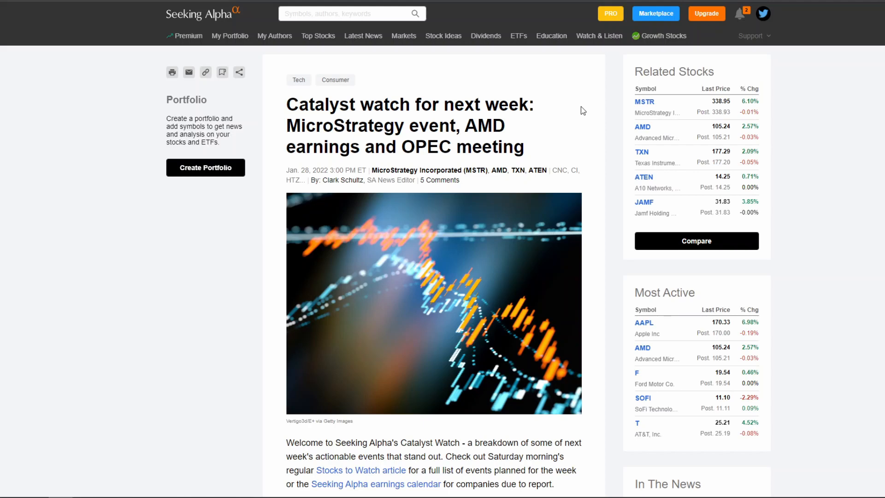
- Scroll the Catalyst Watch article down to Friday, February 4 and the January employment report
scroll(down, 3)
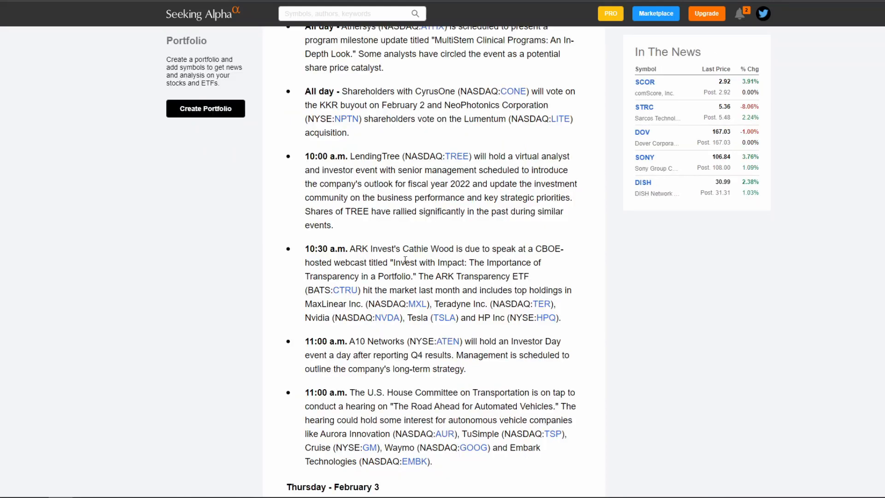
mouse_move(556, 291)
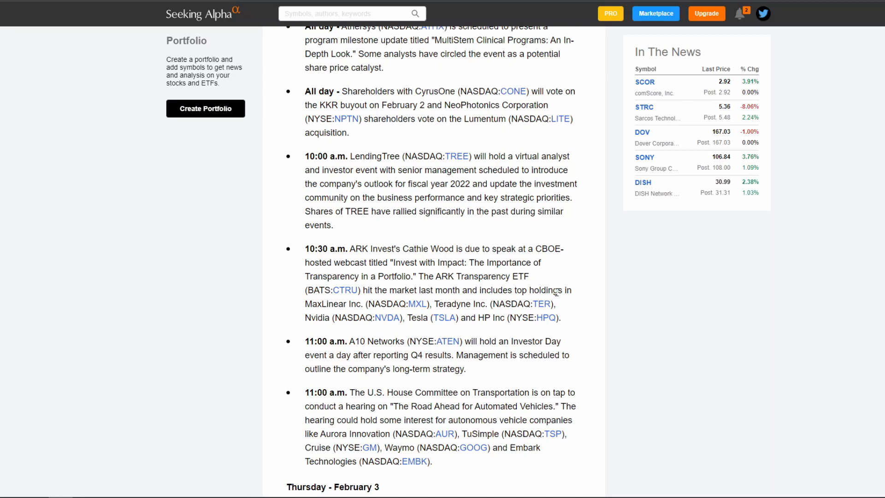
mouse_move(555, 291)
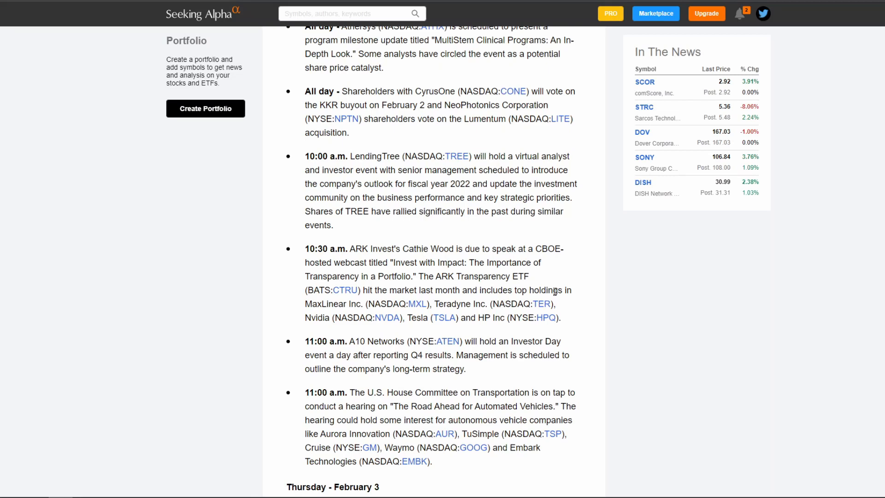
mouse_move(545, 281)
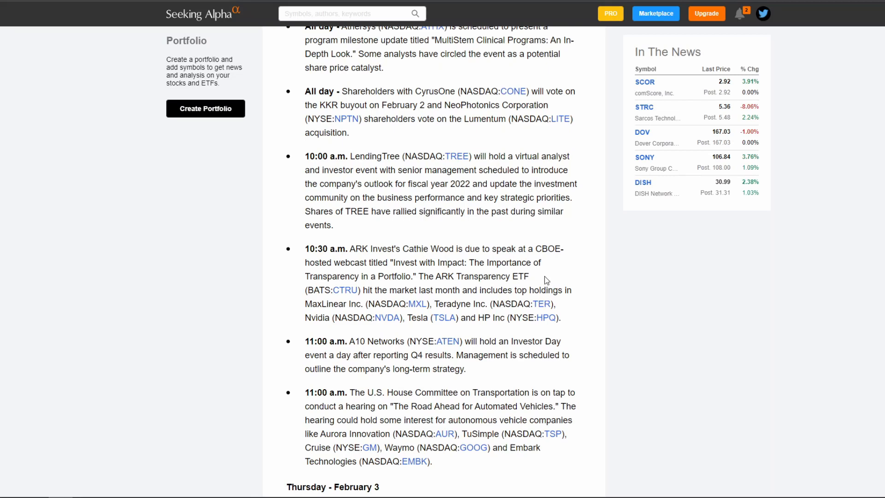
scroll(down, 3)
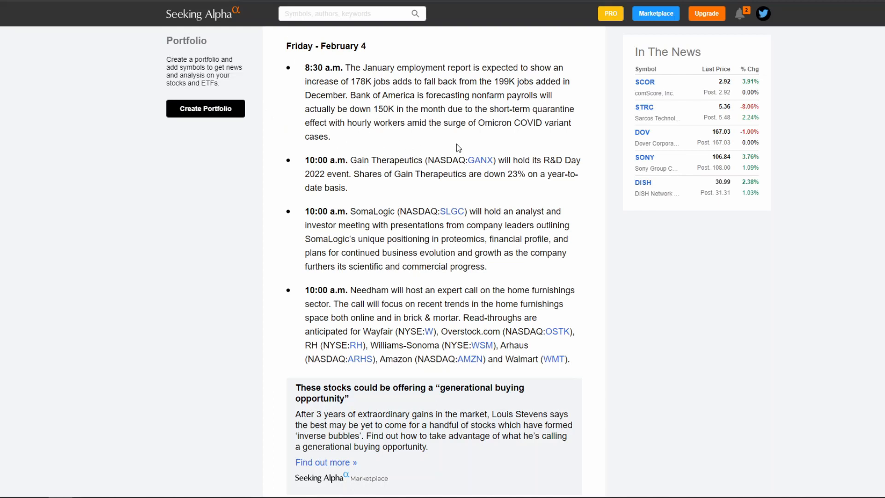
mouse_move(532, 143)
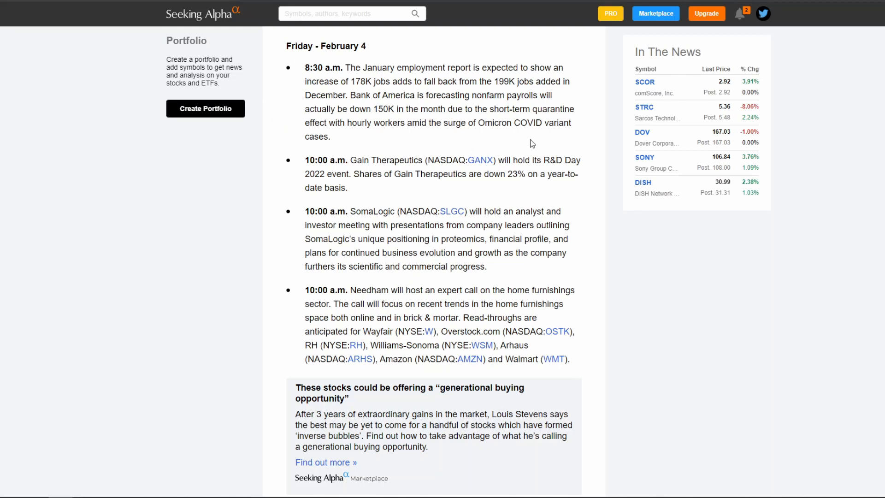
mouse_move(520, 143)
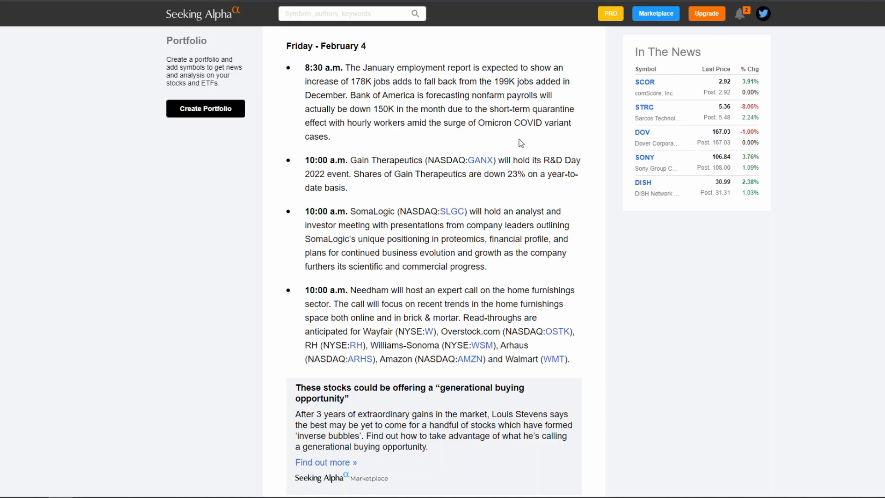